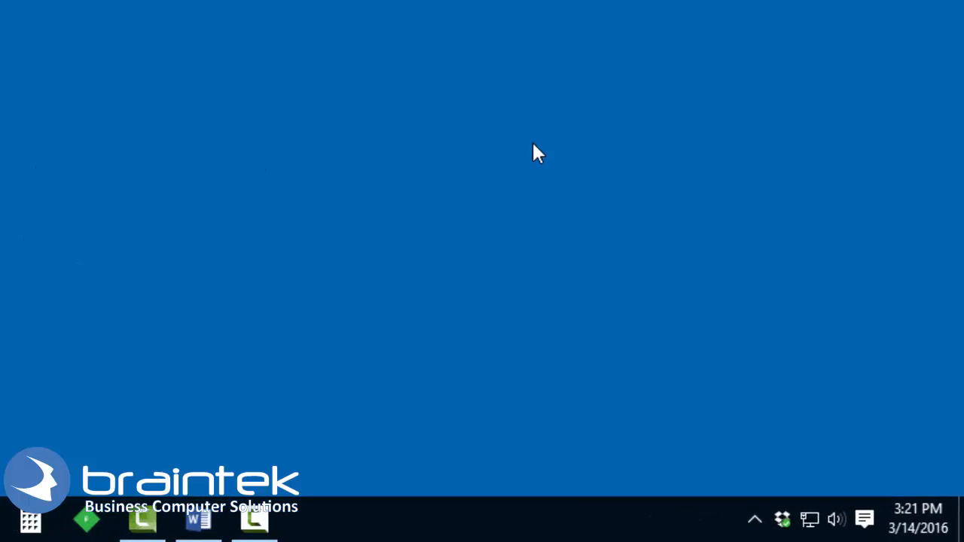
{"action": "mouse_move", "coordinate": [786, 460]}
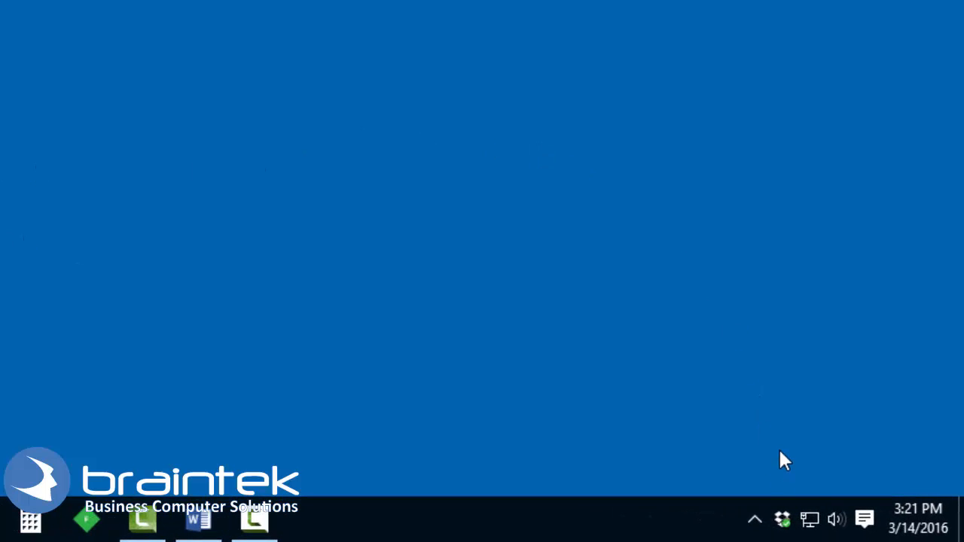
Show the system tray network icon's shortcut menu with the Network and Sharing Center option.
{"action": "right_click", "coordinate": [810, 520]}
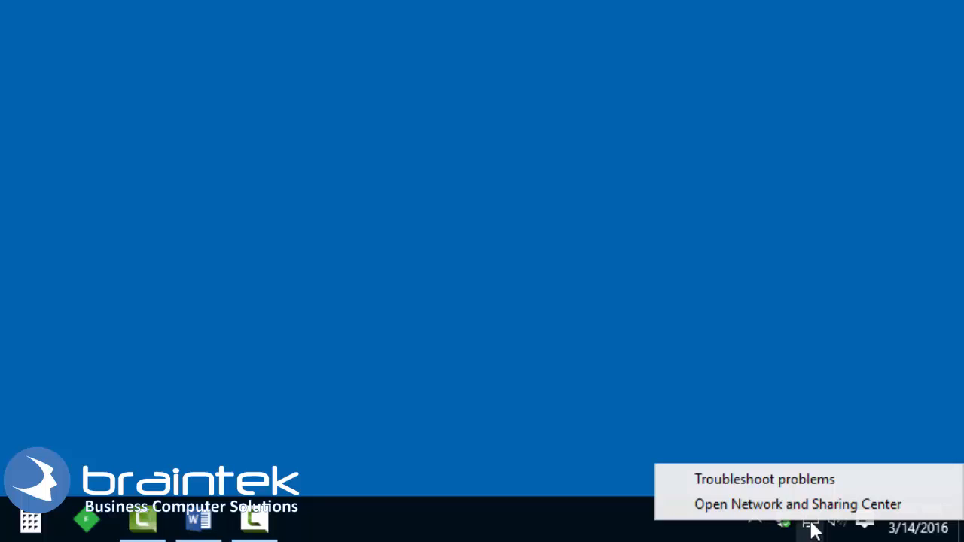
{"action": "mouse_move", "coordinate": [807, 509]}
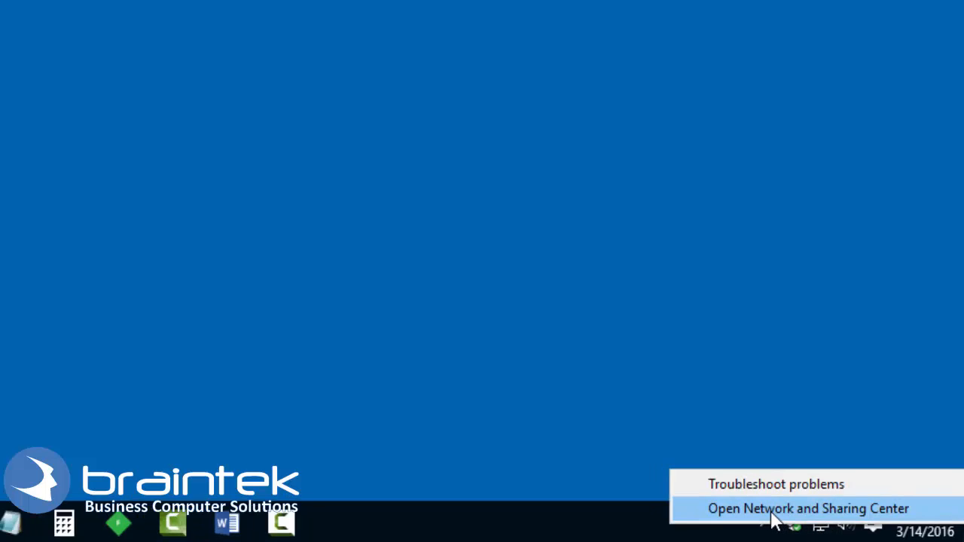
Open Network and Sharing Center and view the itsWifi connection's Wi-Fi Status.
{"action": "left_click", "coordinate": [808, 509]}
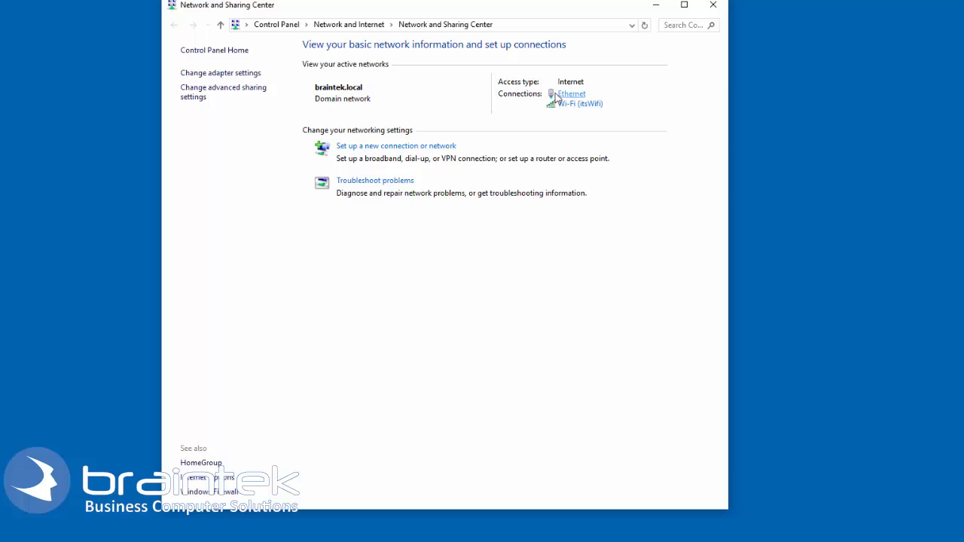
{"action": "mouse_move", "coordinate": [601, 115]}
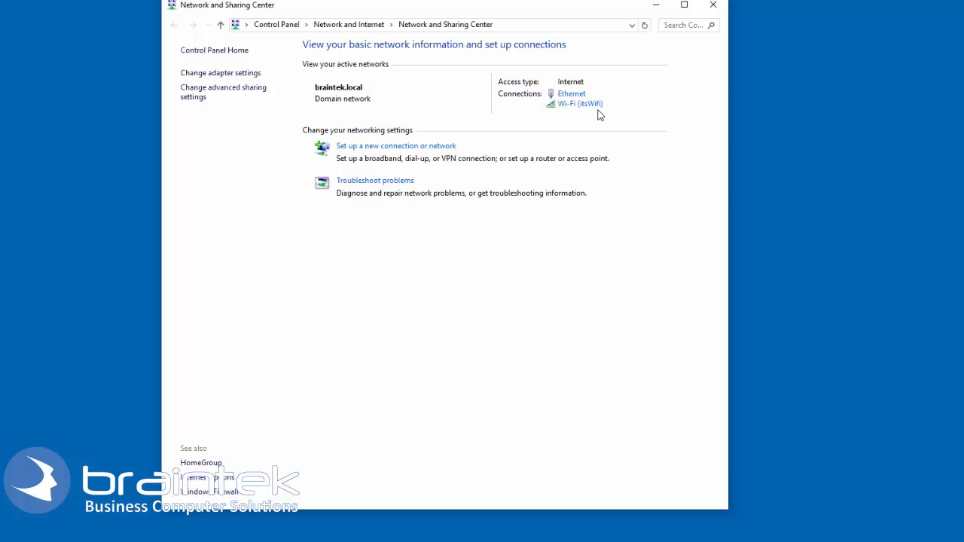
{"action": "left_click", "coordinate": [579, 103]}
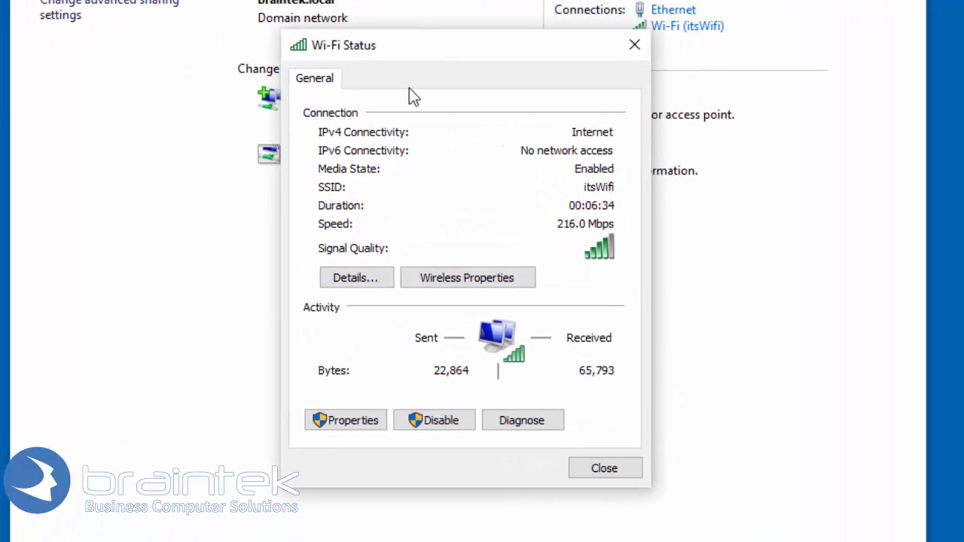
{"action": "mouse_move", "coordinate": [335, 104]}
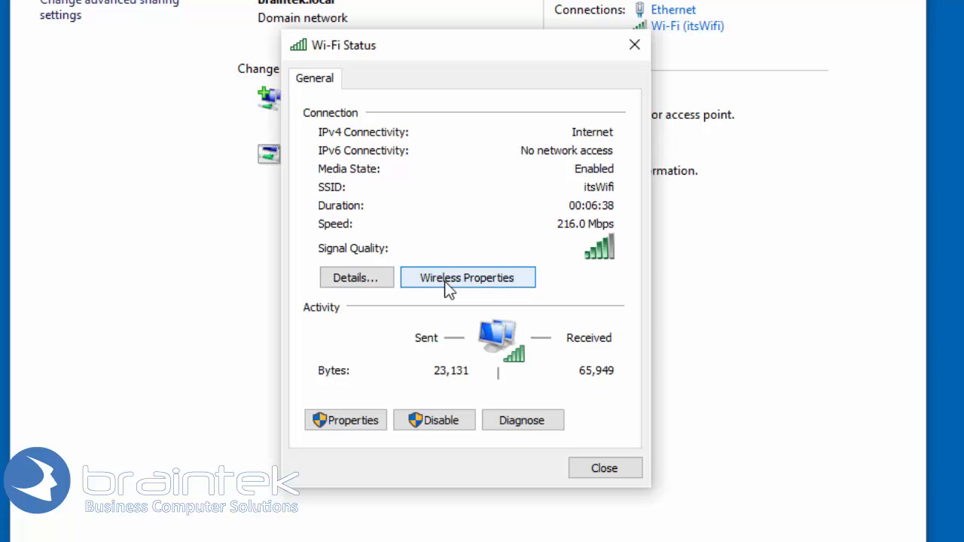
Unmask the itsWifi WPA2-Personal network key in Wireless Properties' Security tab.
{"action": "left_click", "coordinate": [467, 277]}
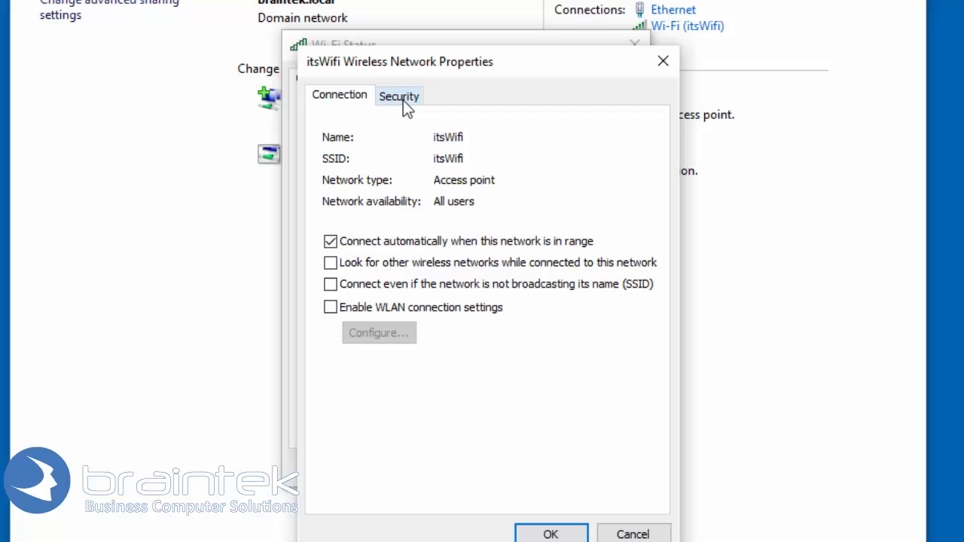
{"action": "left_click", "coordinate": [398, 95]}
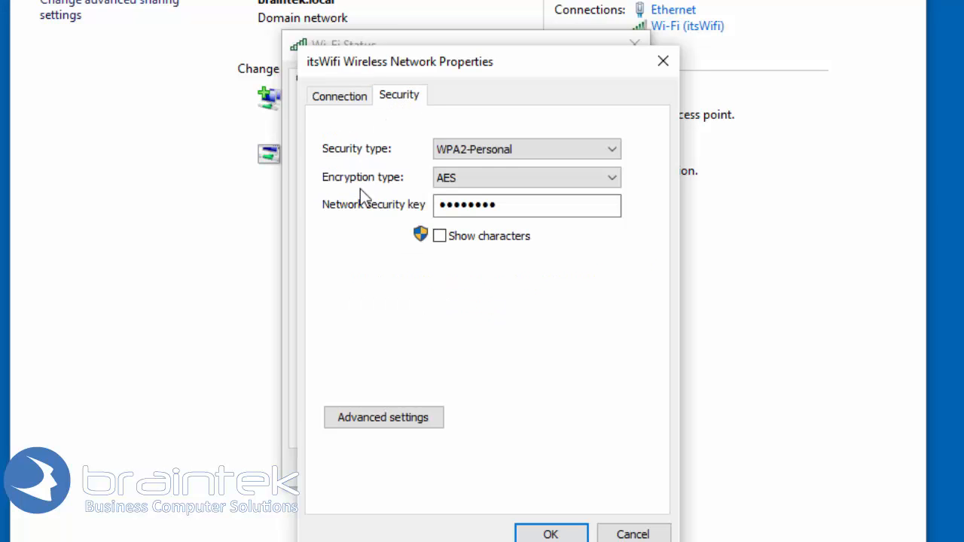
{"action": "mouse_move", "coordinate": [419, 237]}
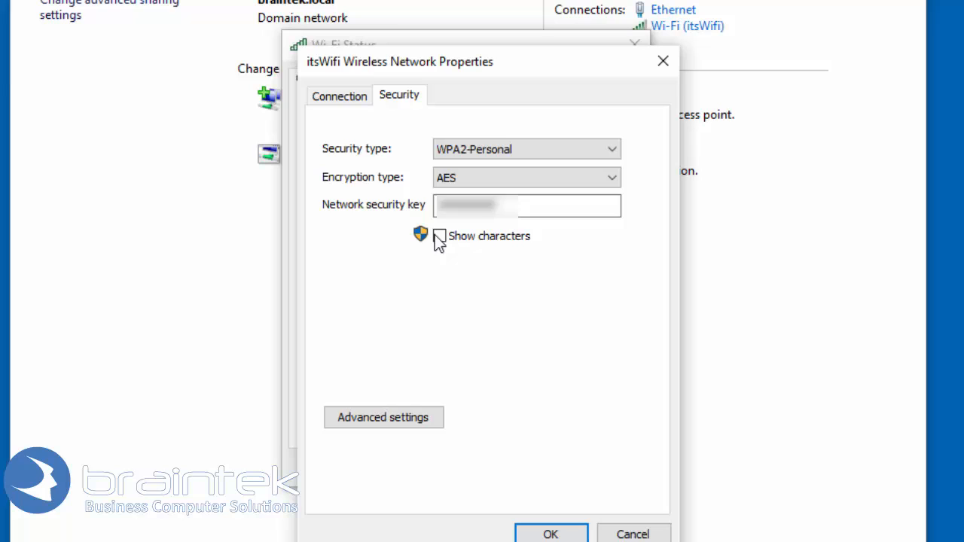
{"action": "left_click", "coordinate": [440, 236]}
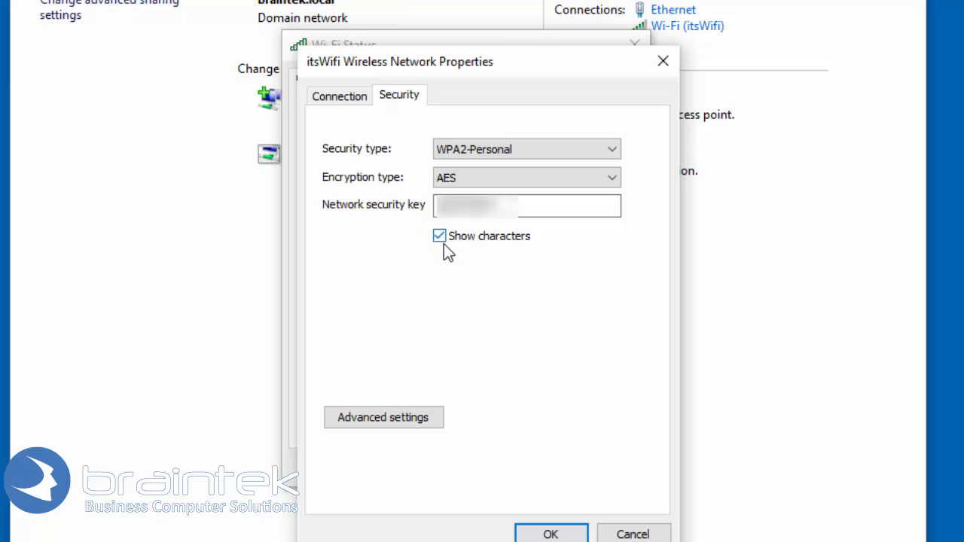
{"action": "mouse_move", "coordinate": [531, 249]}
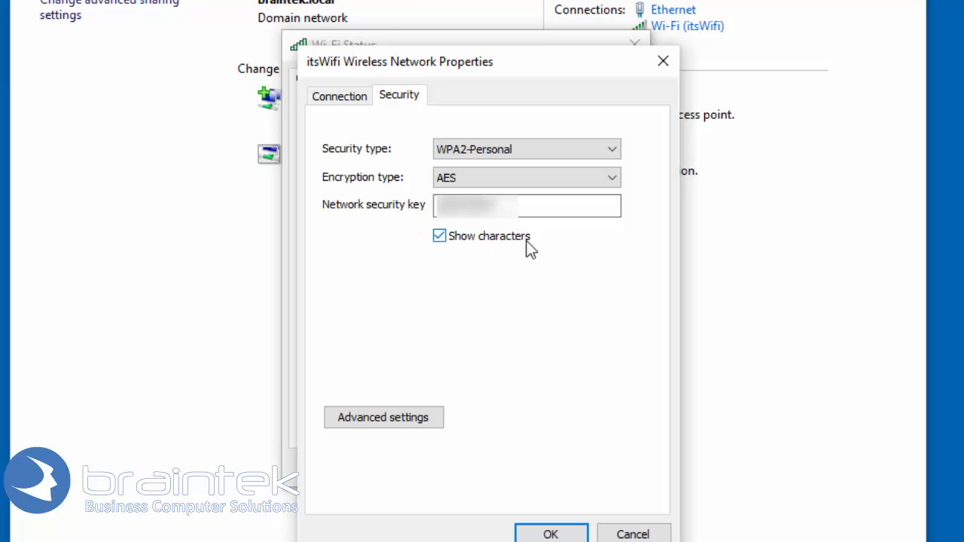